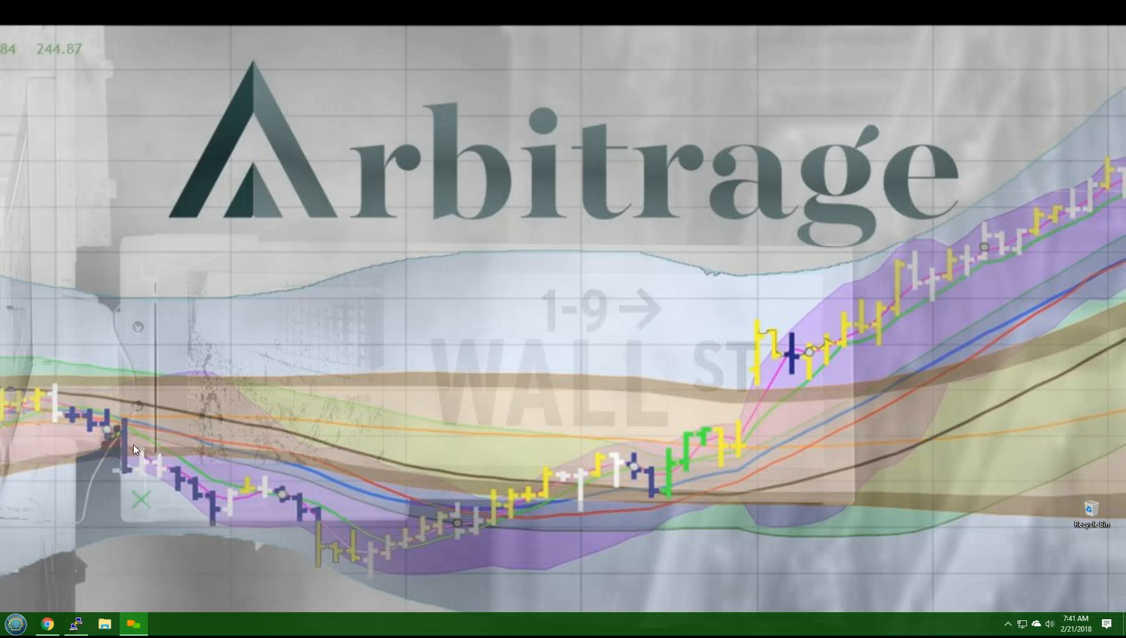
Switch to the TradingView tab showing the IMAX daily chart with Arbitrage Level, Tick and Loop panes
{"action": "left_click", "coordinate": [47, 622]}
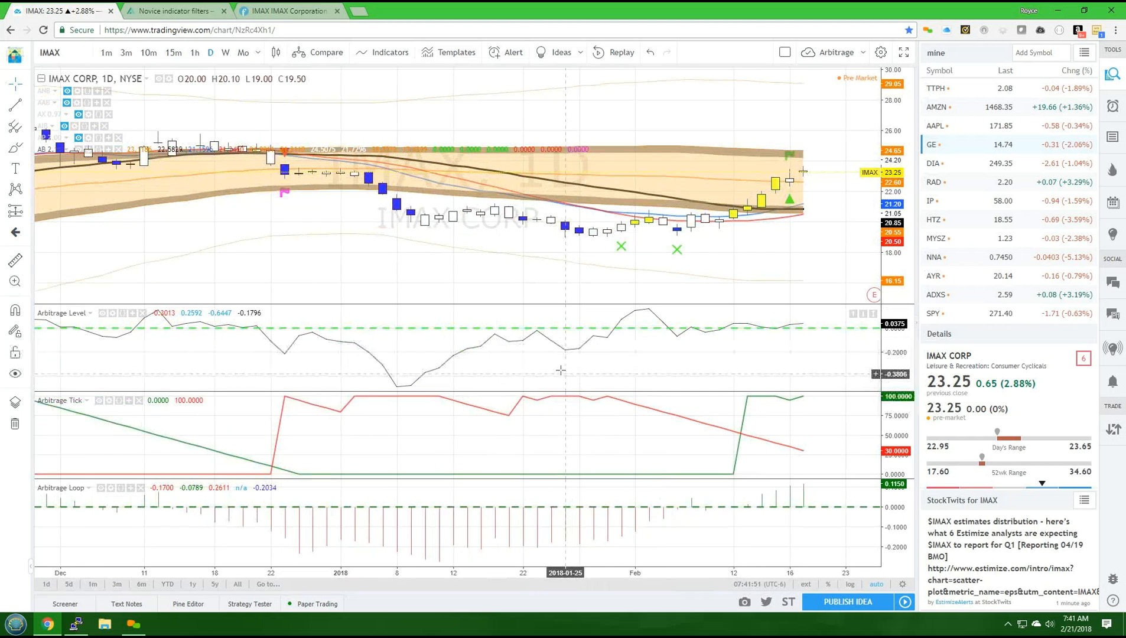
{"action": "mouse_move", "coordinate": [594, 334]}
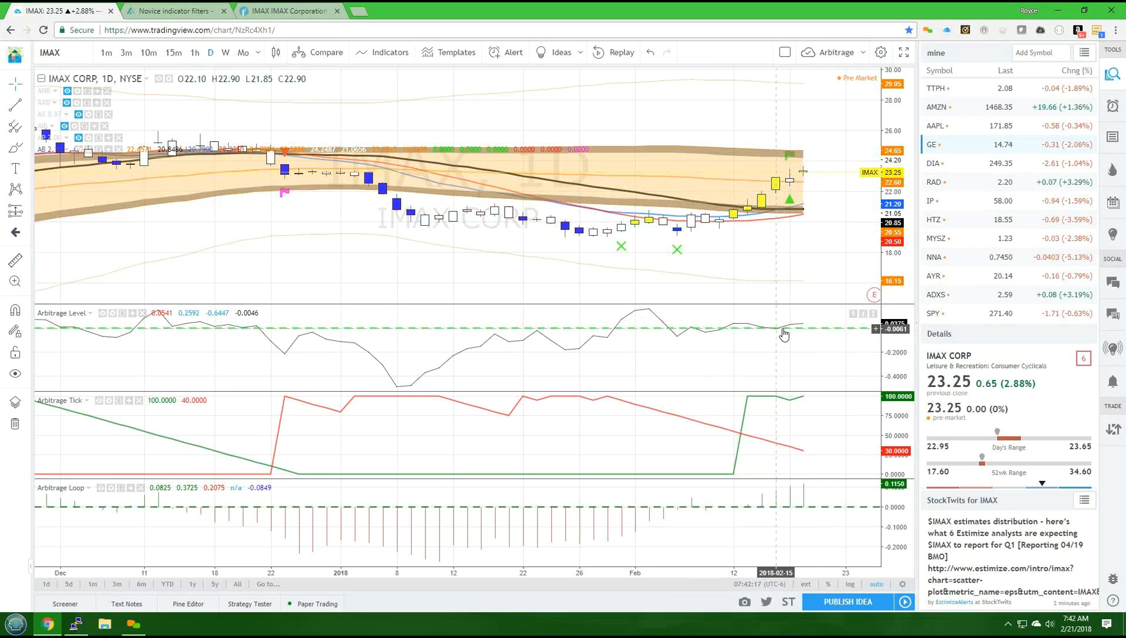
{"action": "mouse_move", "coordinate": [796, 335]}
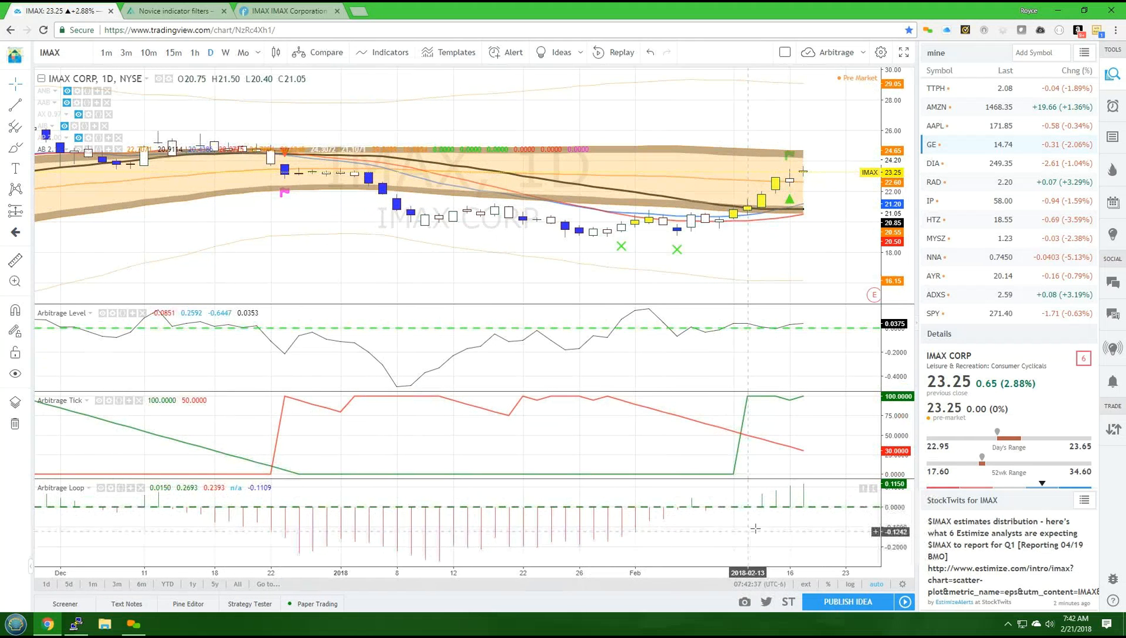
{"action": "mouse_move", "coordinate": [775, 510]}
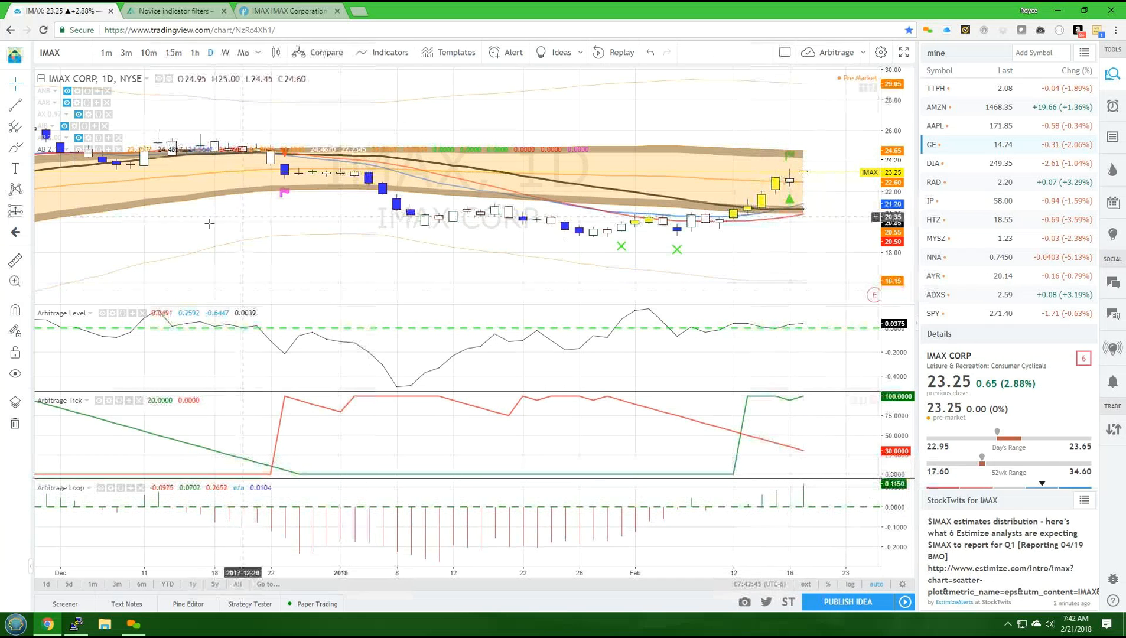
Change the IMAX chart interval from daily to 15-minute bars
{"action": "left_click", "coordinate": [174, 52]}
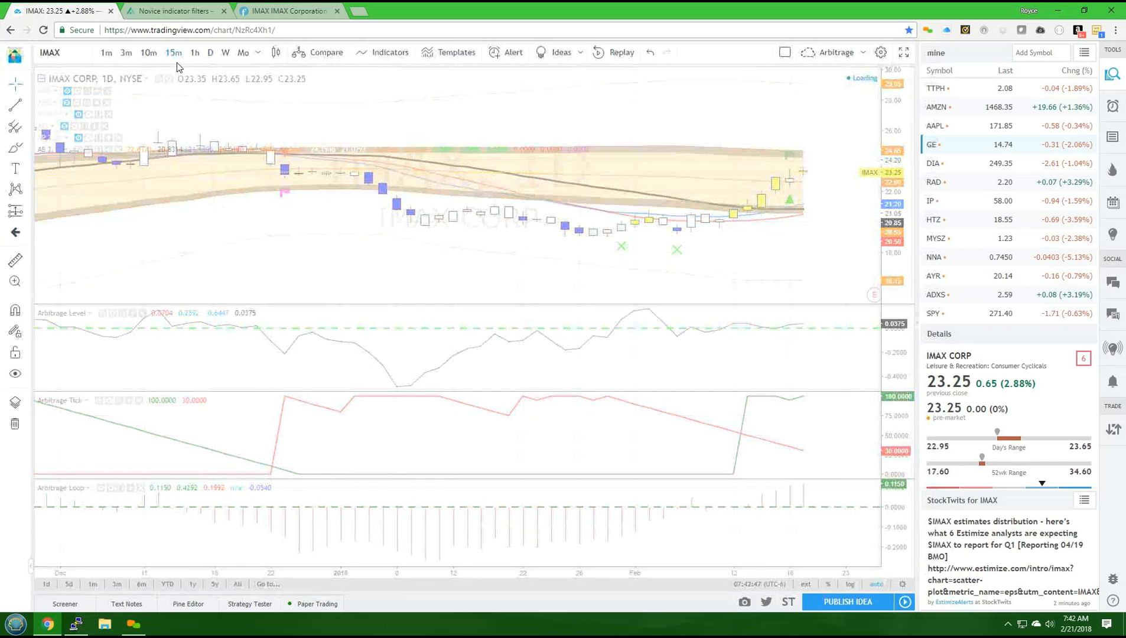
{"action": "left_click", "coordinate": [173, 52]}
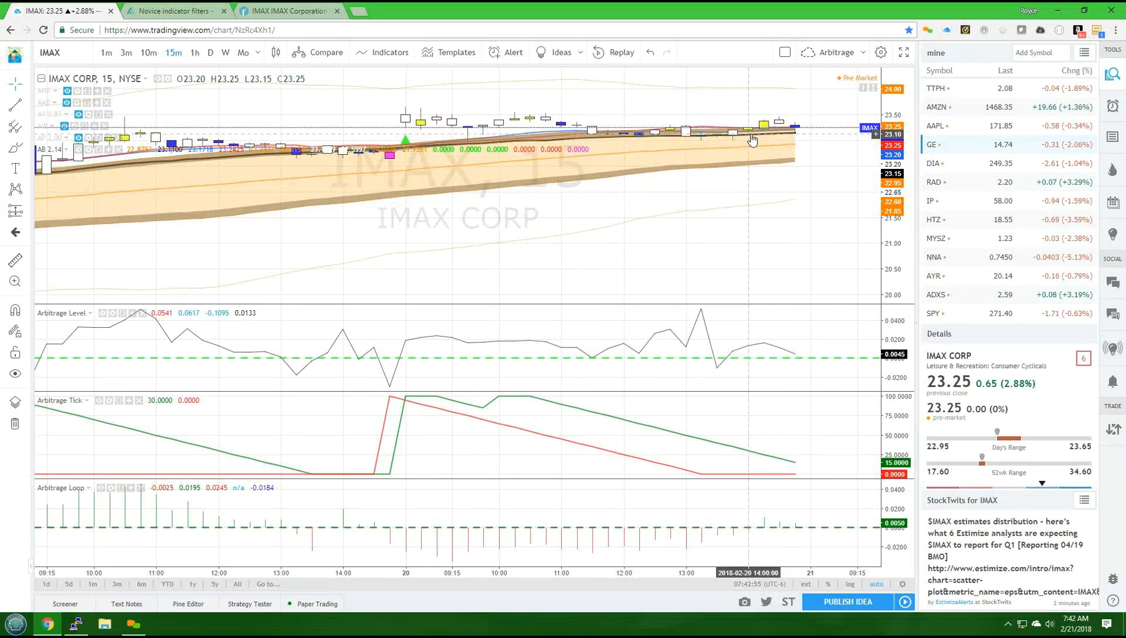
{"action": "mouse_move", "coordinate": [790, 139]}
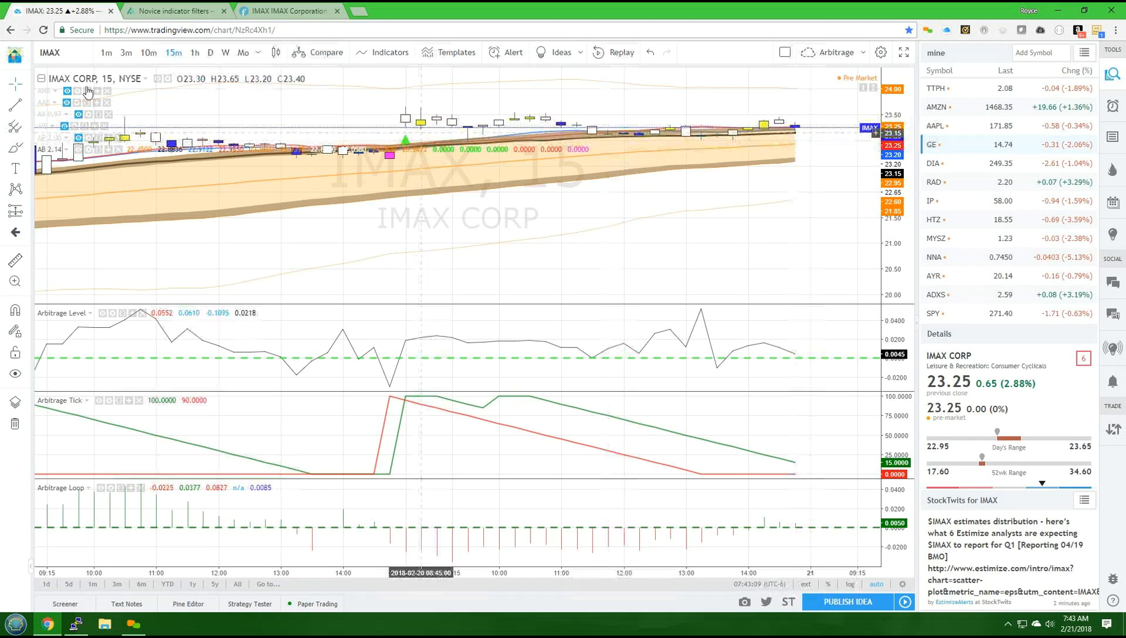
Change the IMAX chart interval to 1-minute bars
{"action": "left_click", "coordinate": [105, 52]}
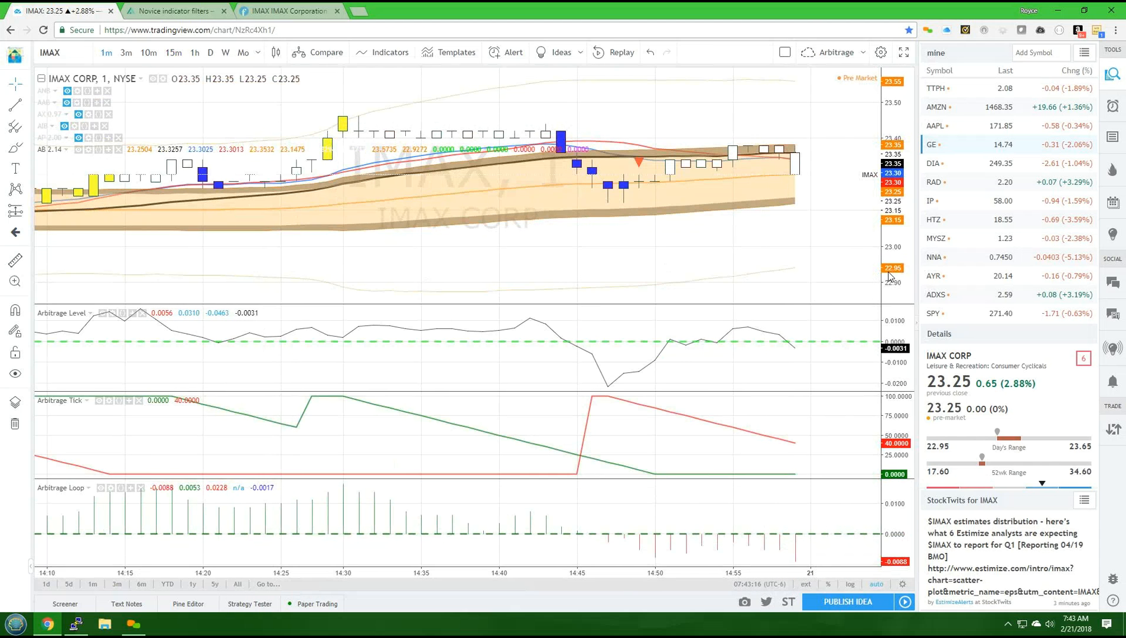
{"action": "mouse_move", "coordinate": [861, 273]}
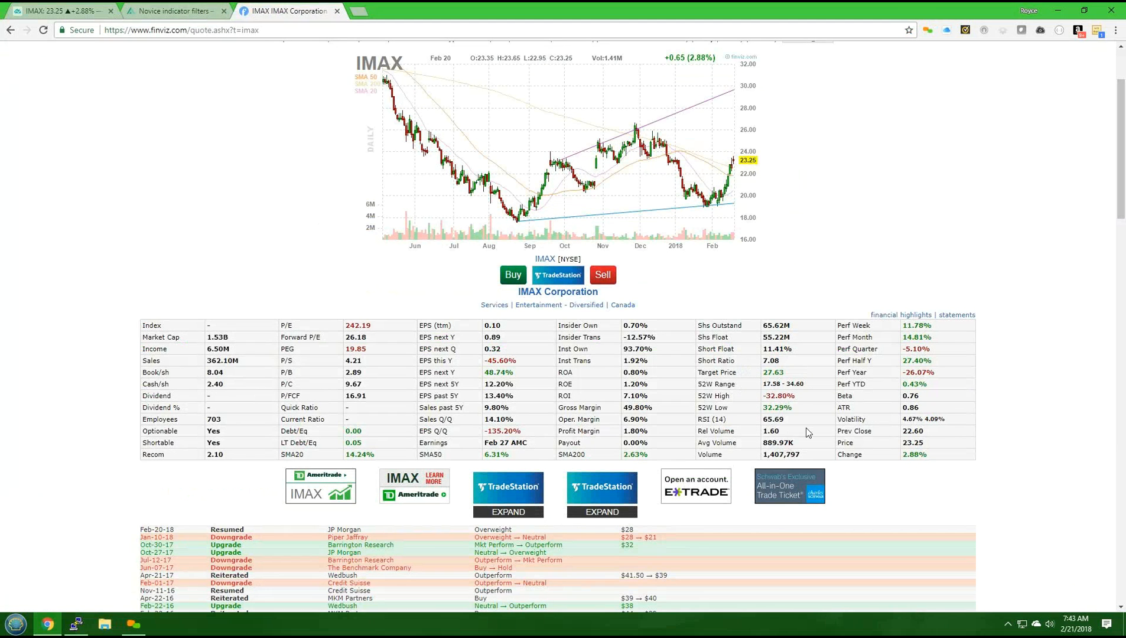
{"action": "mouse_move", "coordinate": [766, 440]}
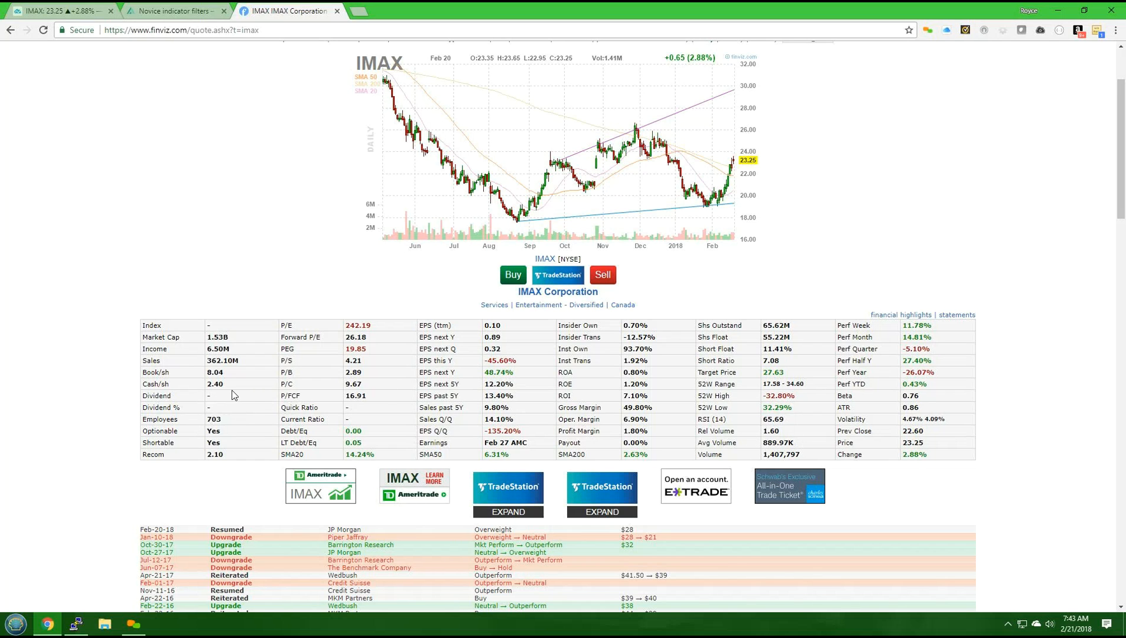
{"action": "mouse_move", "coordinate": [223, 413]}
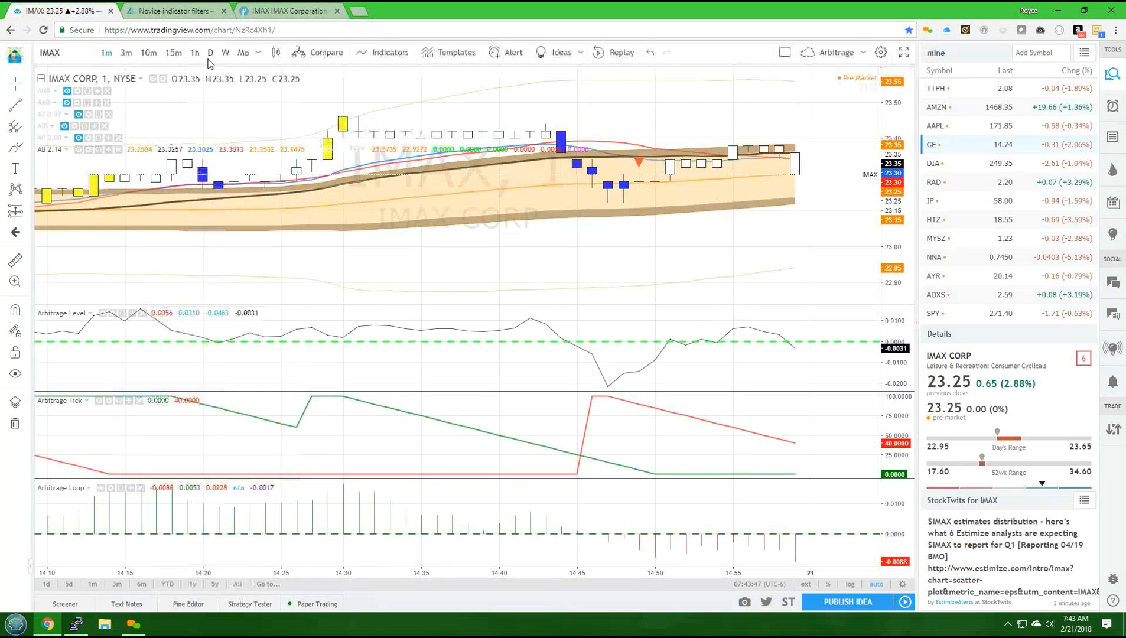
Set the IMAX chart back to the daily (D) interval
{"action": "left_click", "coordinate": [210, 52]}
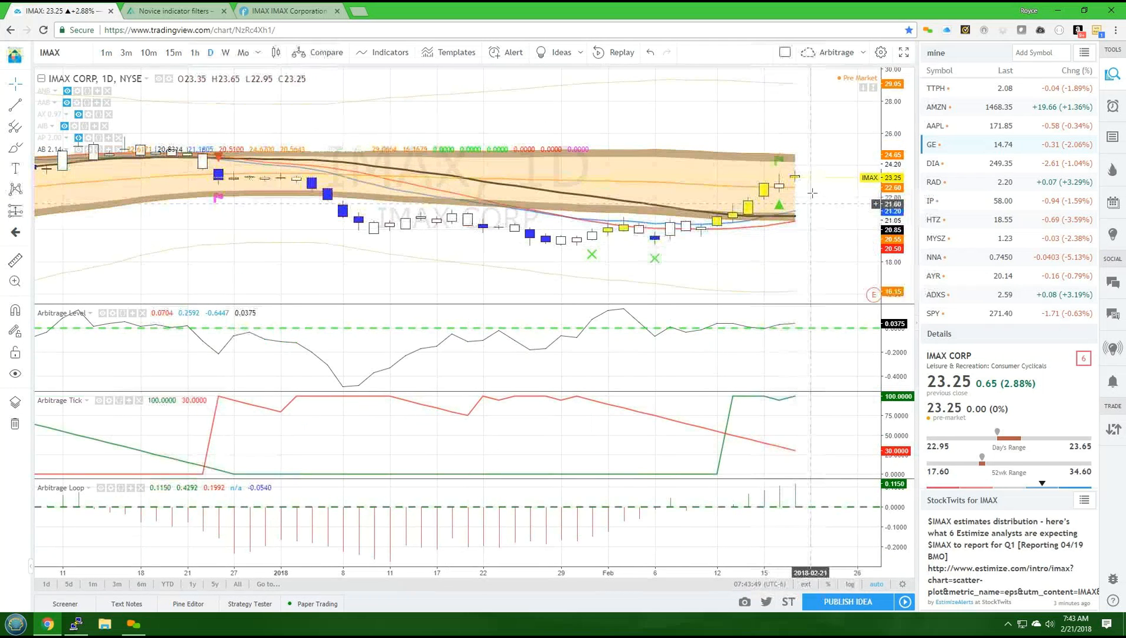
{"action": "mouse_move", "coordinate": [847, 140]}
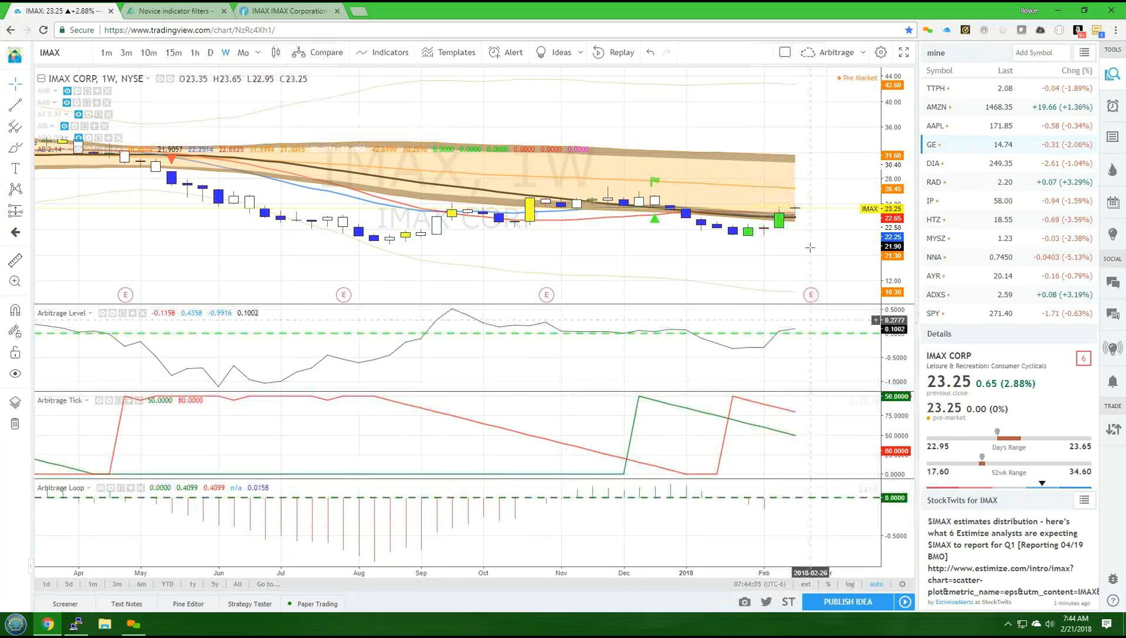
{"action": "mouse_move", "coordinate": [795, 216]}
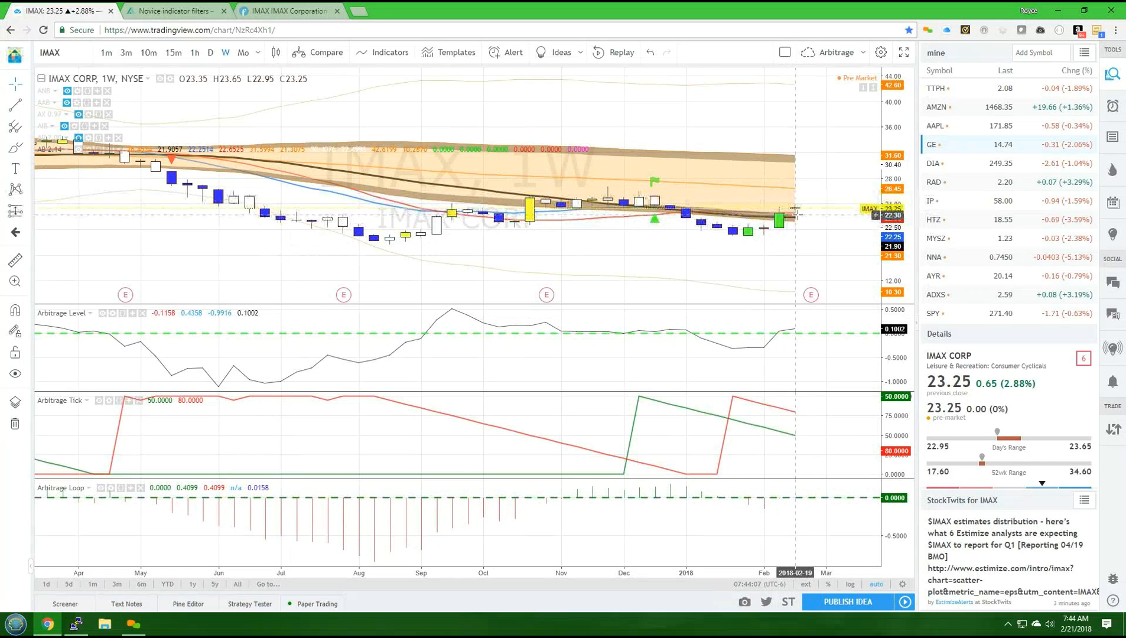